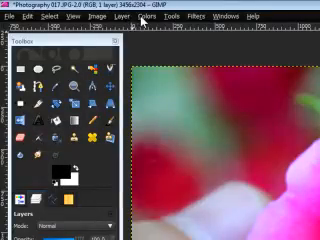
# Step: Desaturate the rose photo using the Luminosity mode
pyautogui.click(146, 15)
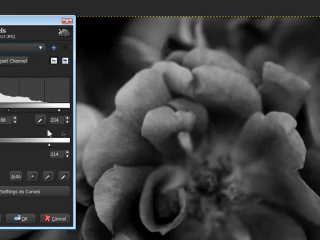
# Step: Confirm Levels with black and white input sliders moved inward and output white lowered
pyautogui.click(12, 217)
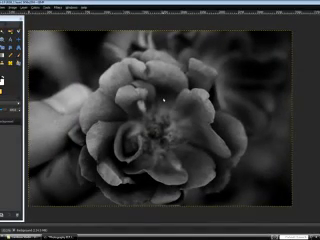